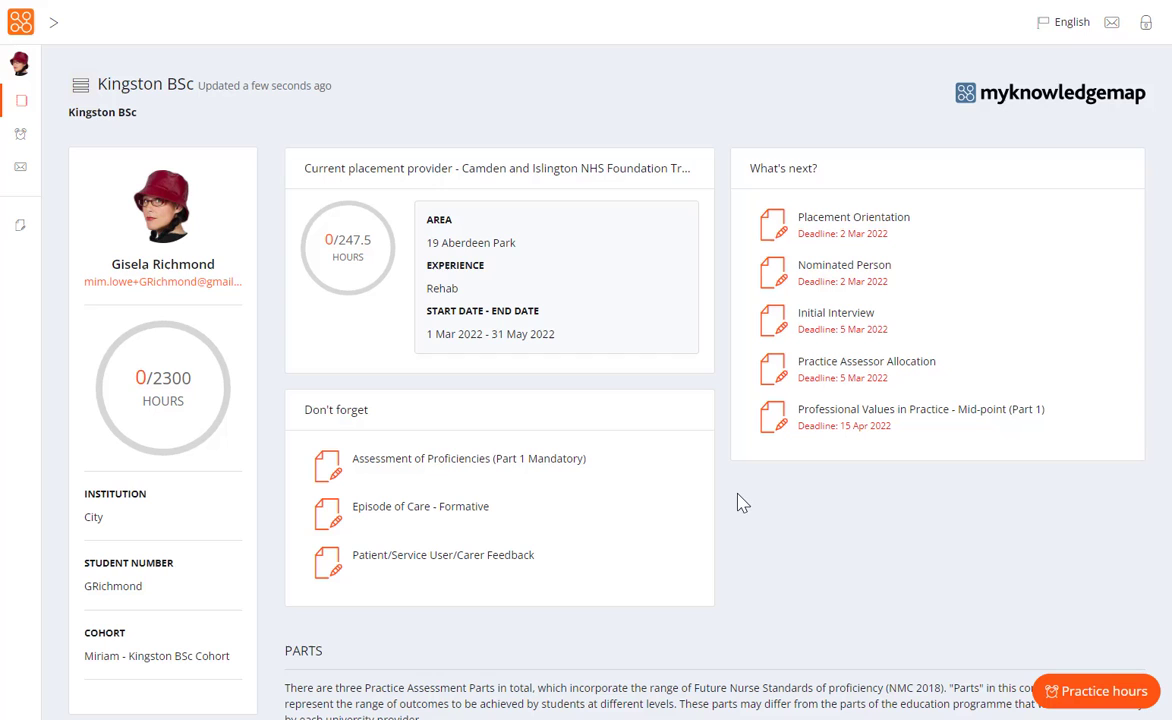
mouse_move(405, 375)
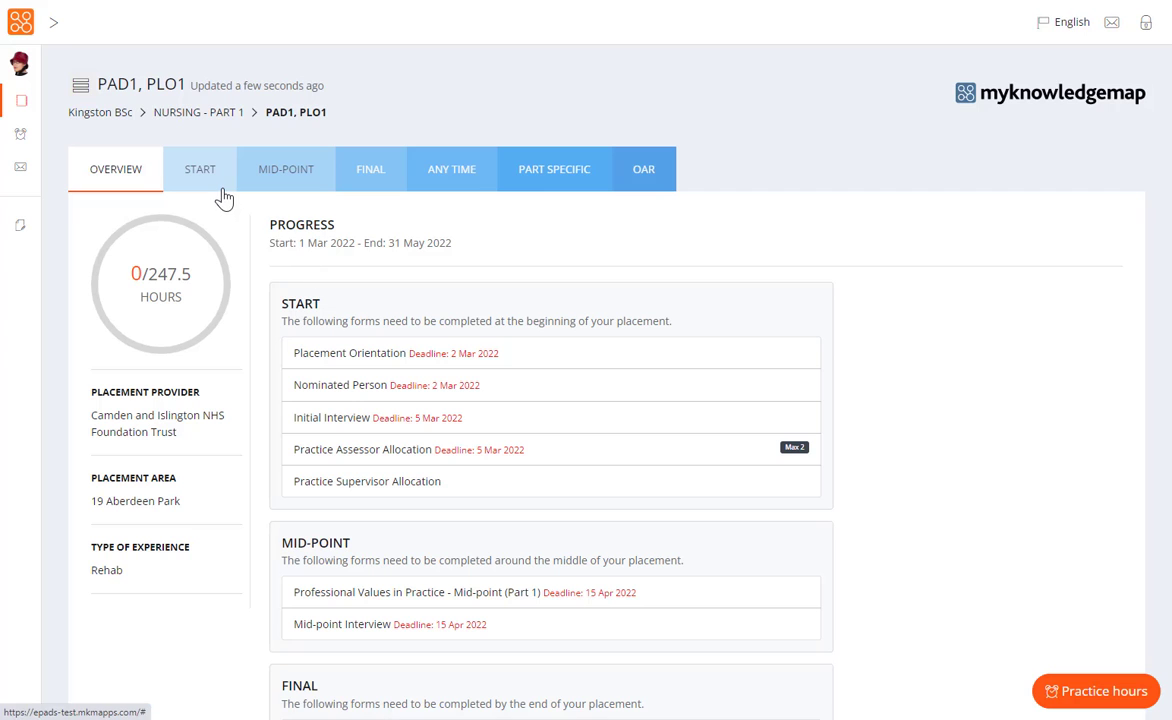
Step: Show the Start forms for the PAD1, PLO1 placement
click(199, 168)
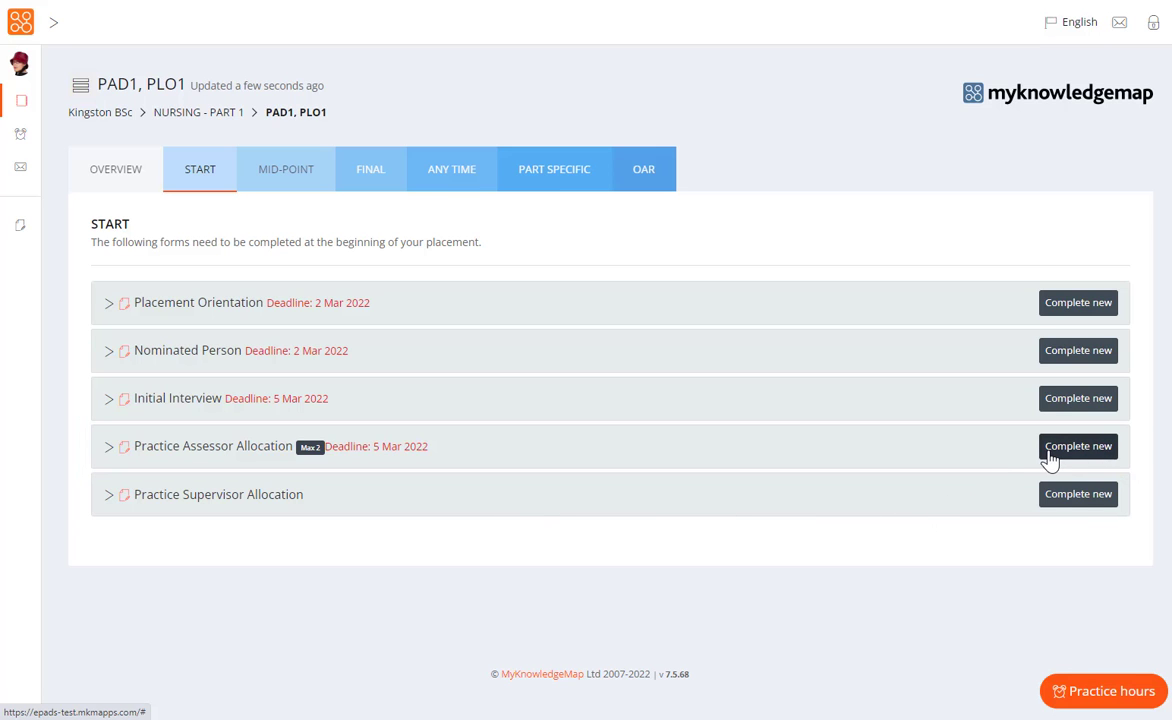
click(1078, 446)
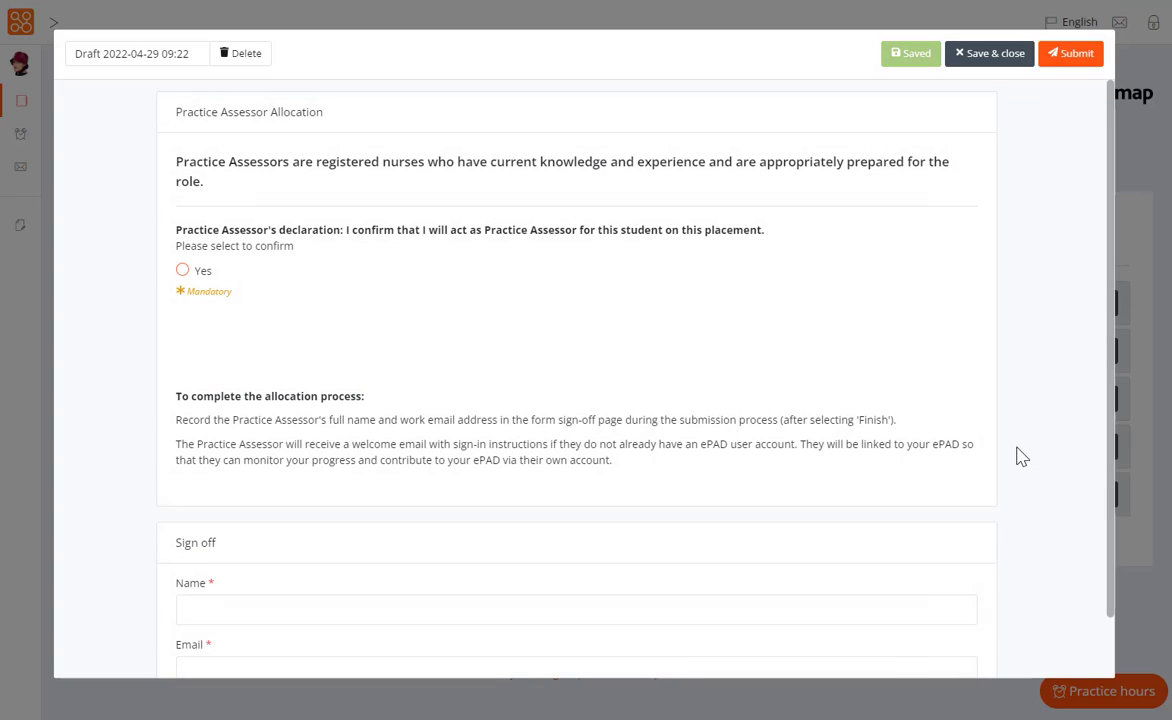
mouse_move(622, 418)
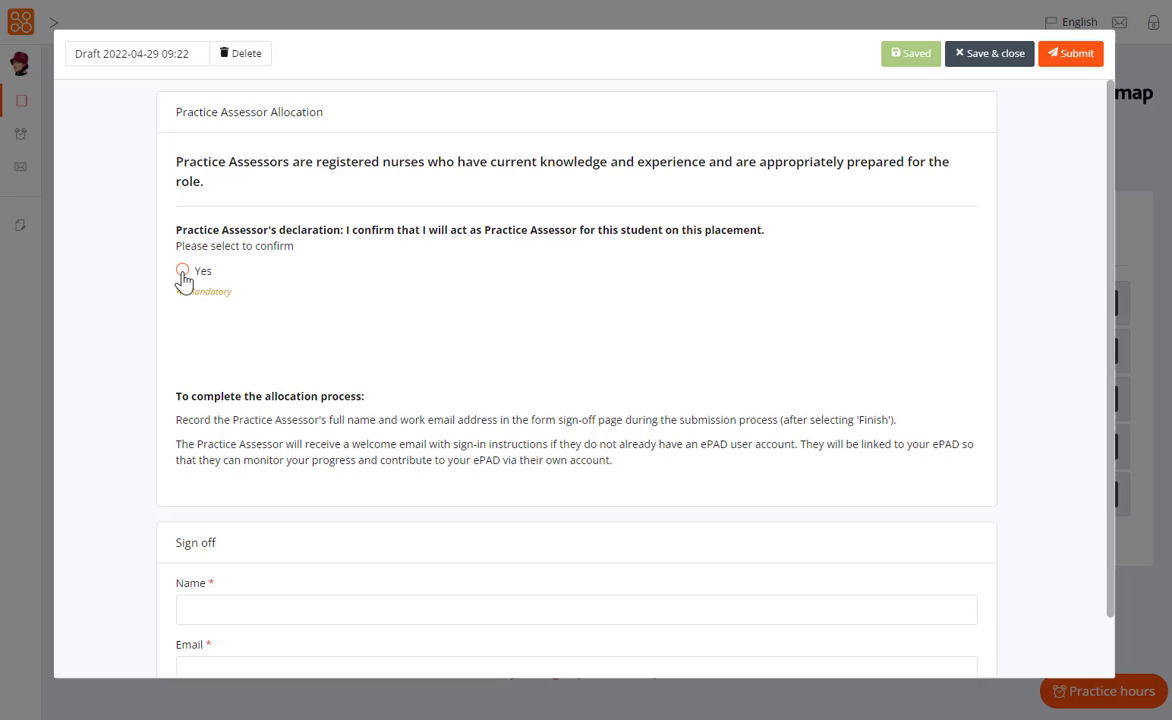
click(182, 271)
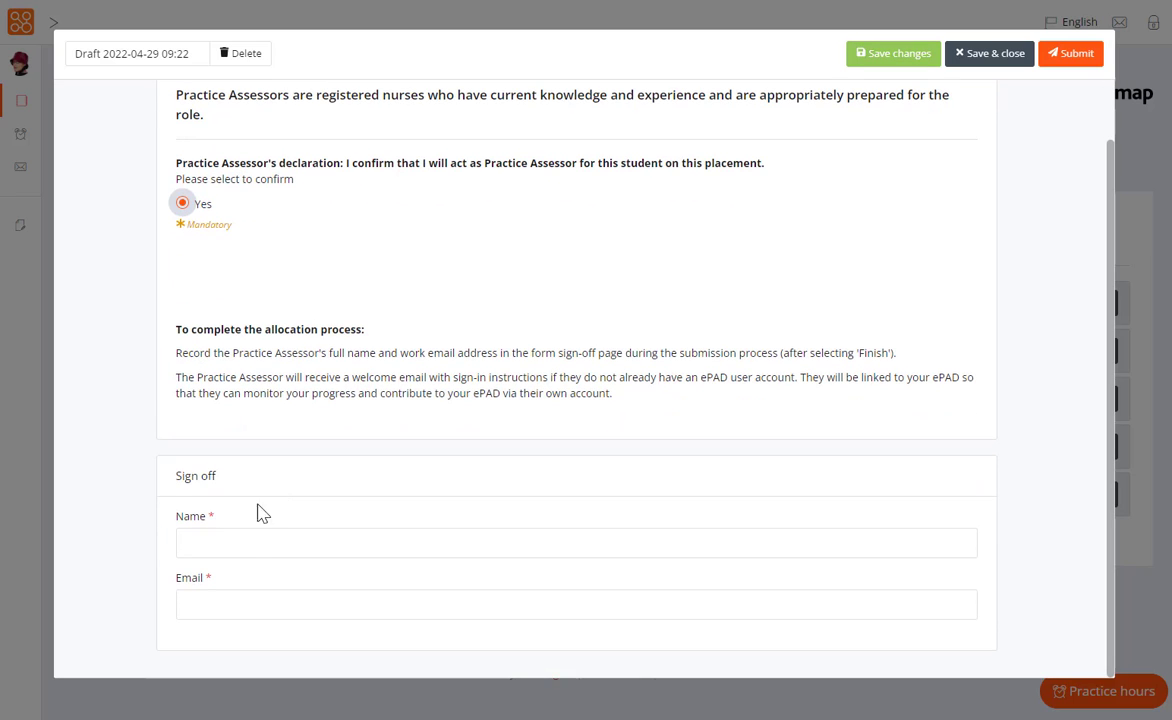
click(576, 543)
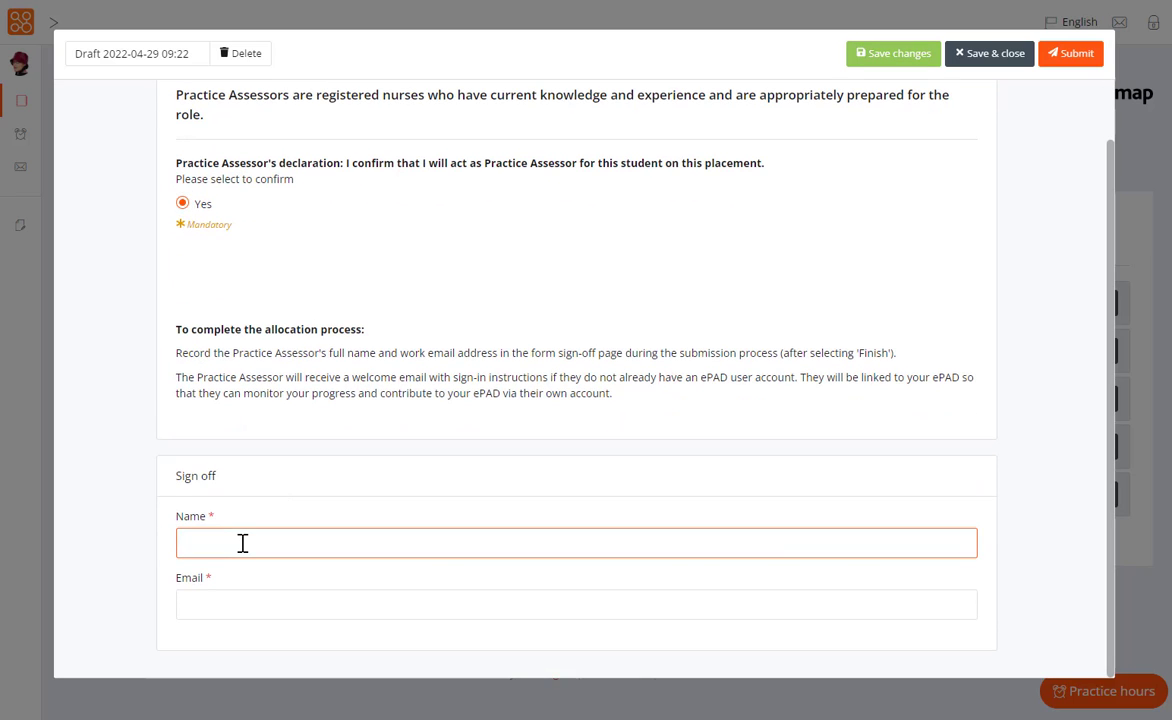
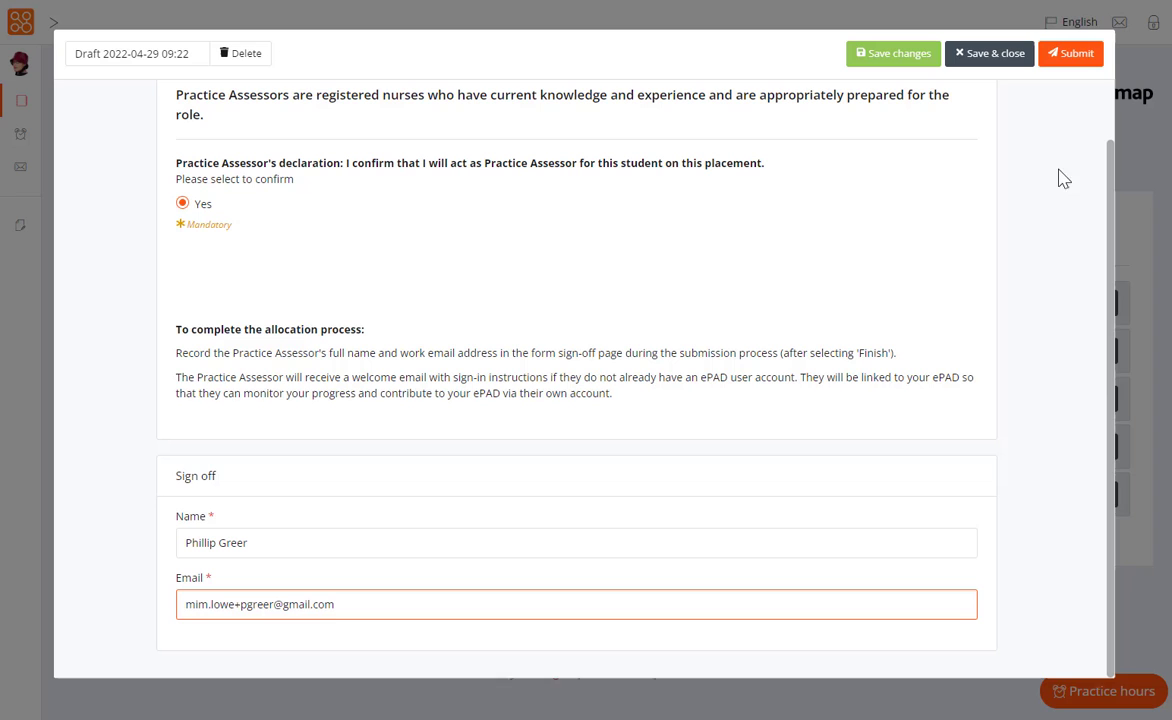
Step: Submit the completed allocation form and confirm the submission
click(1070, 53)
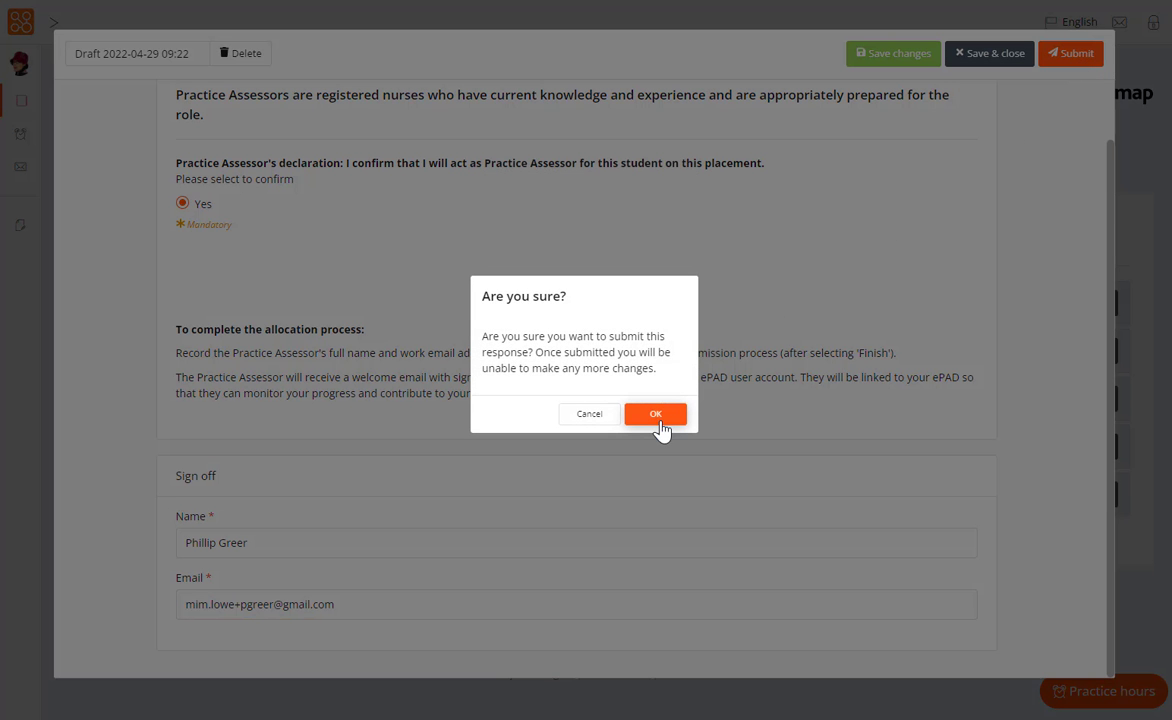
click(655, 414)
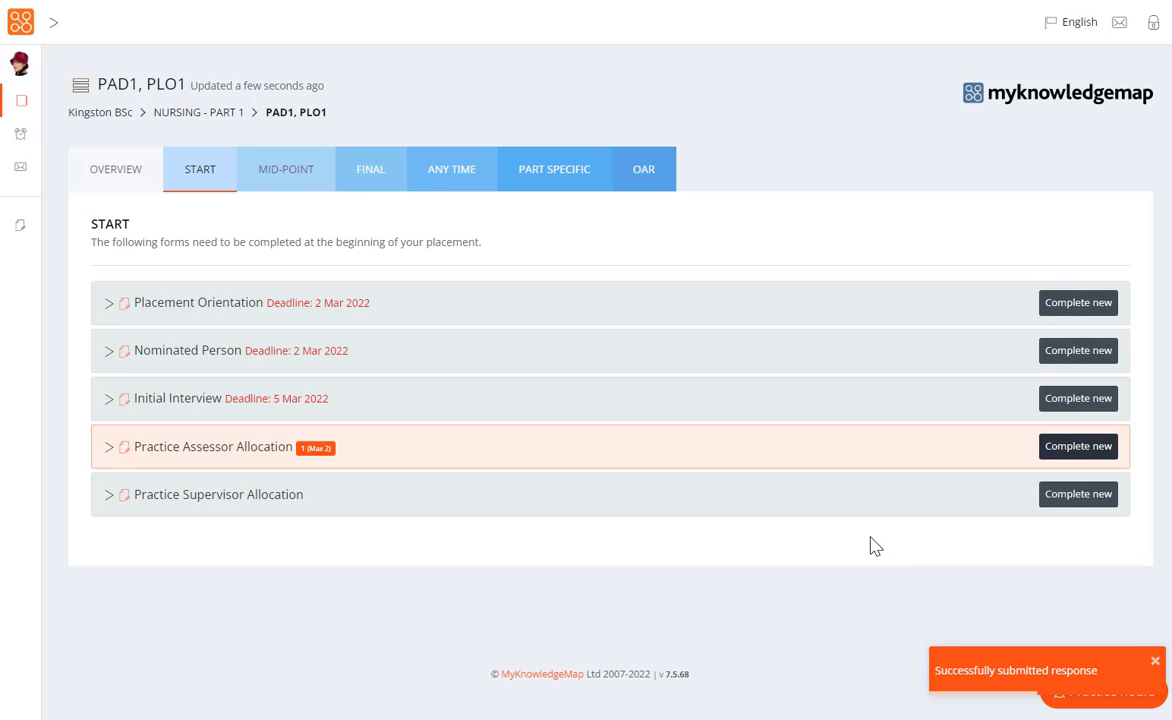
mouse_move(135, 459)
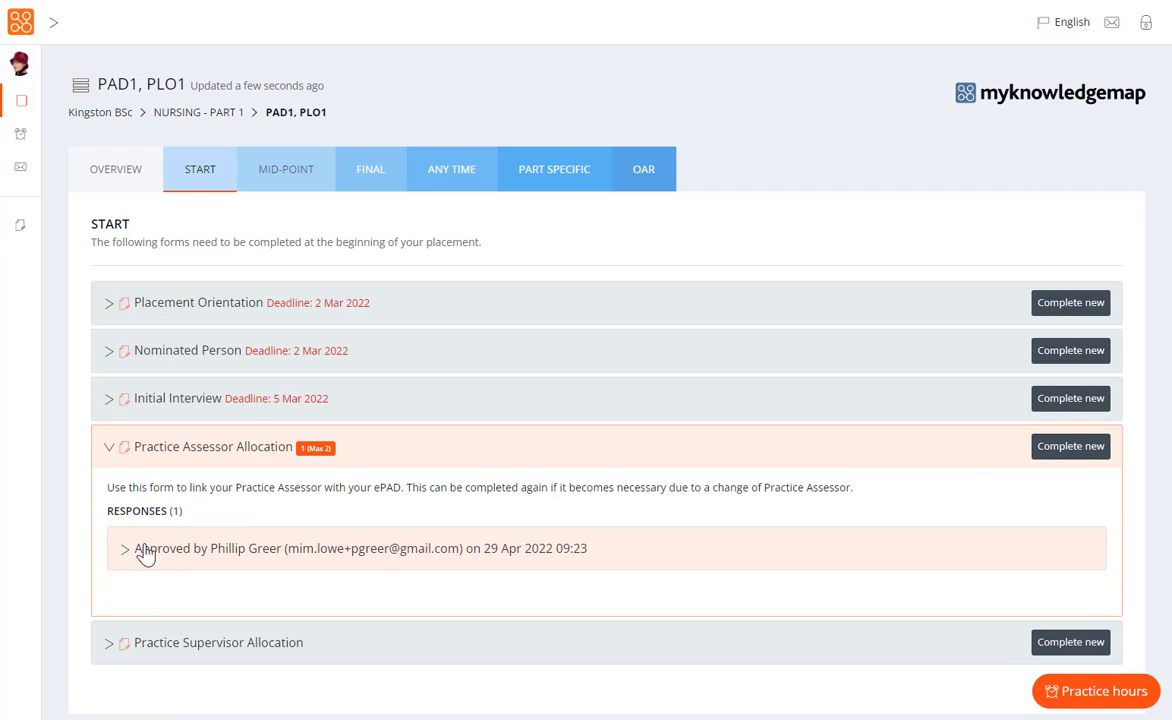
Step: Expand and collapse the Practice Assessor Allocation row to see its approved response
click(108, 446)
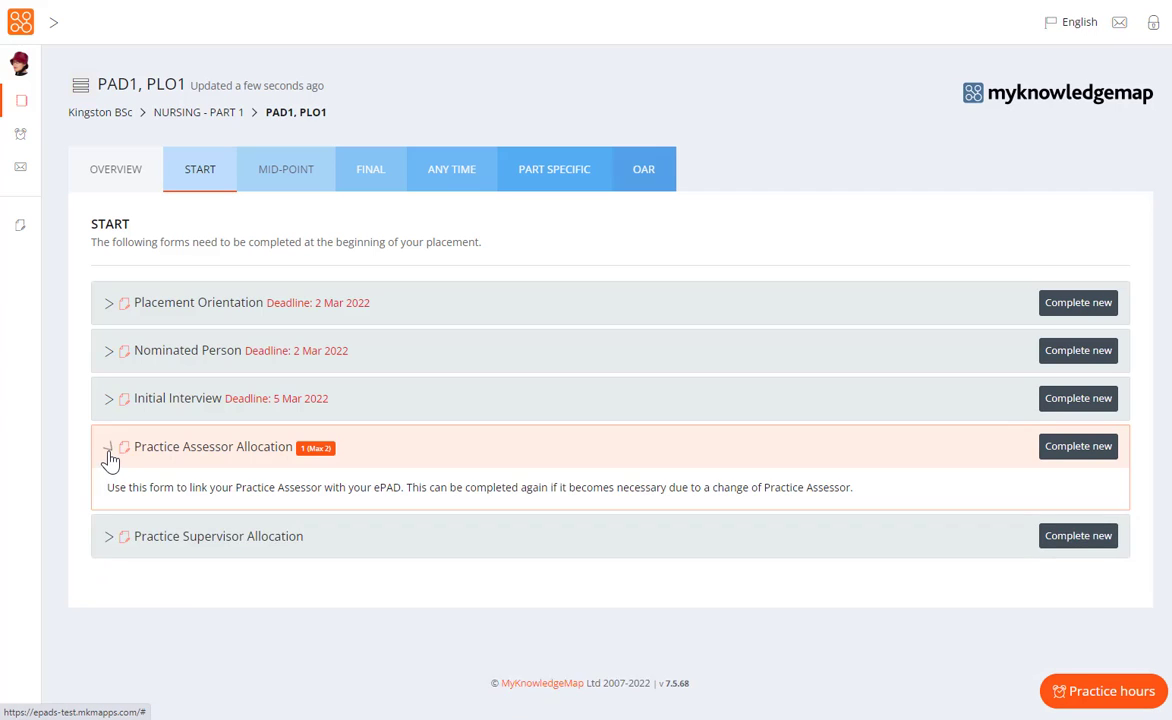
click(108, 446)
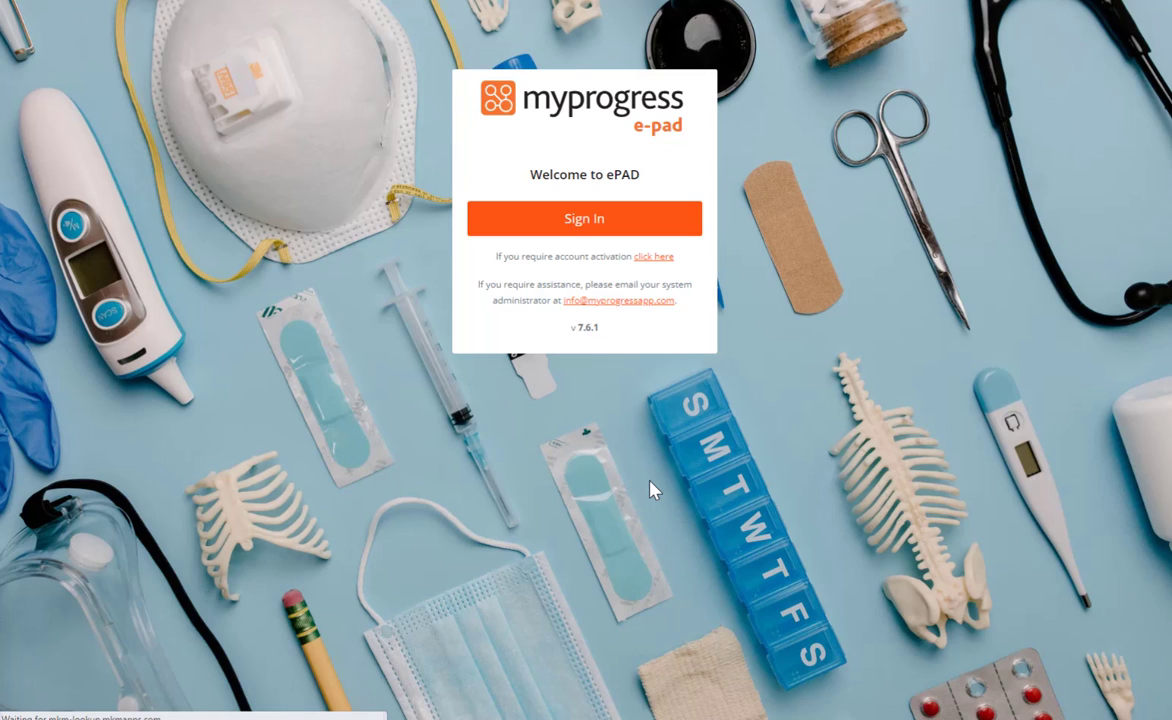
mouse_move(610, 245)
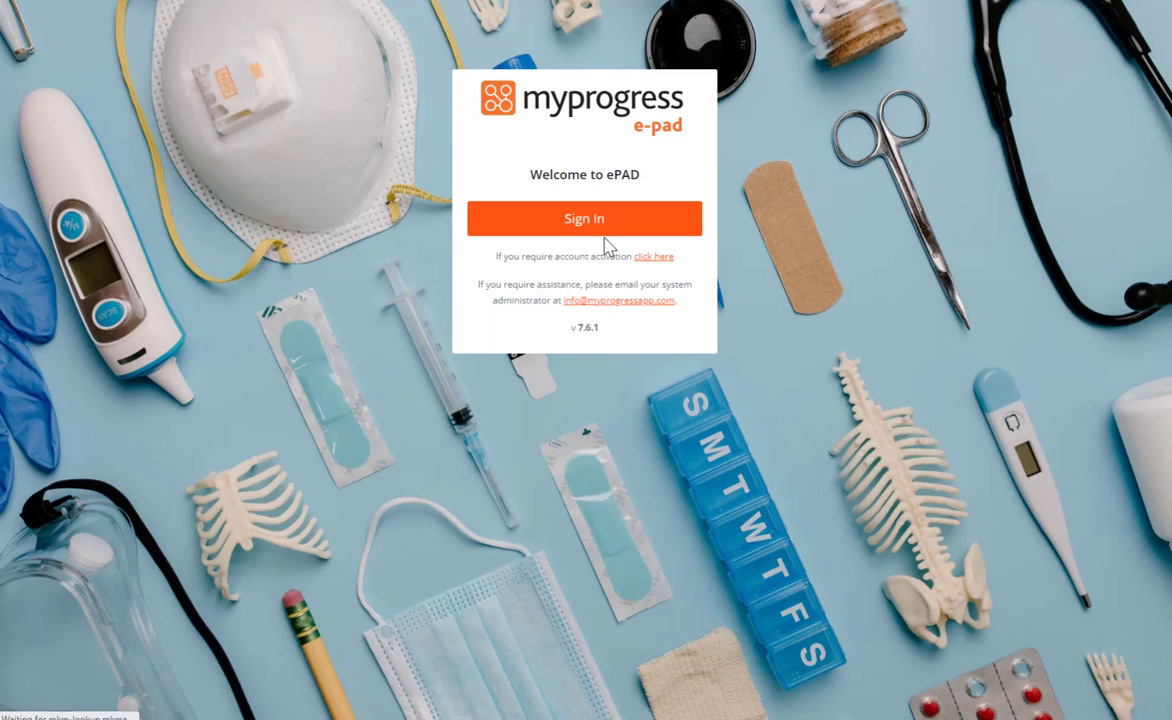
mouse_move(600, 230)
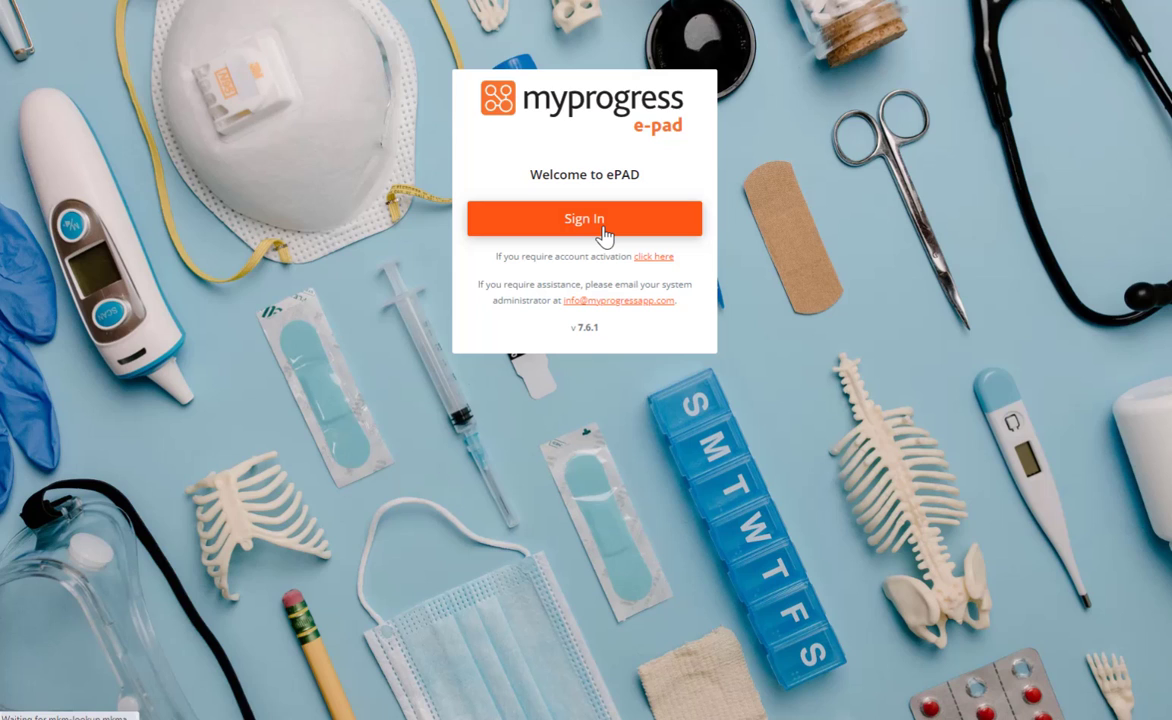
Step: Go from the Welcome to ePAD page to the sign-in form and start entering the sign-in name
click(583, 218)
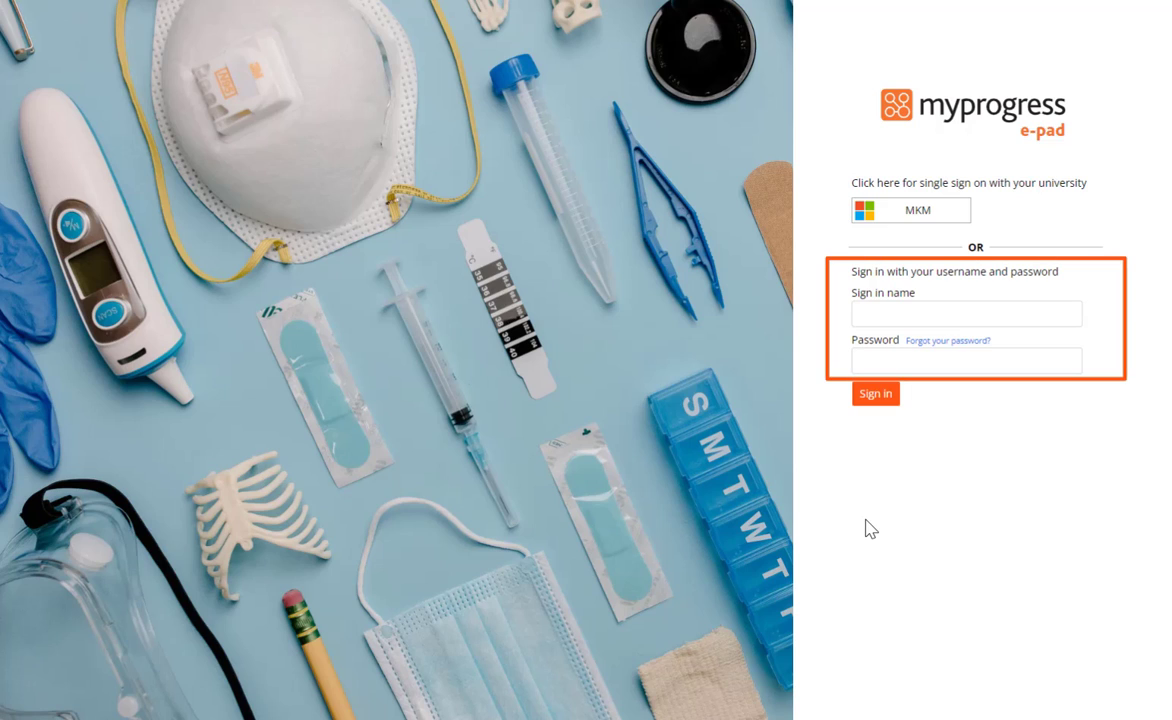
click(966, 313)
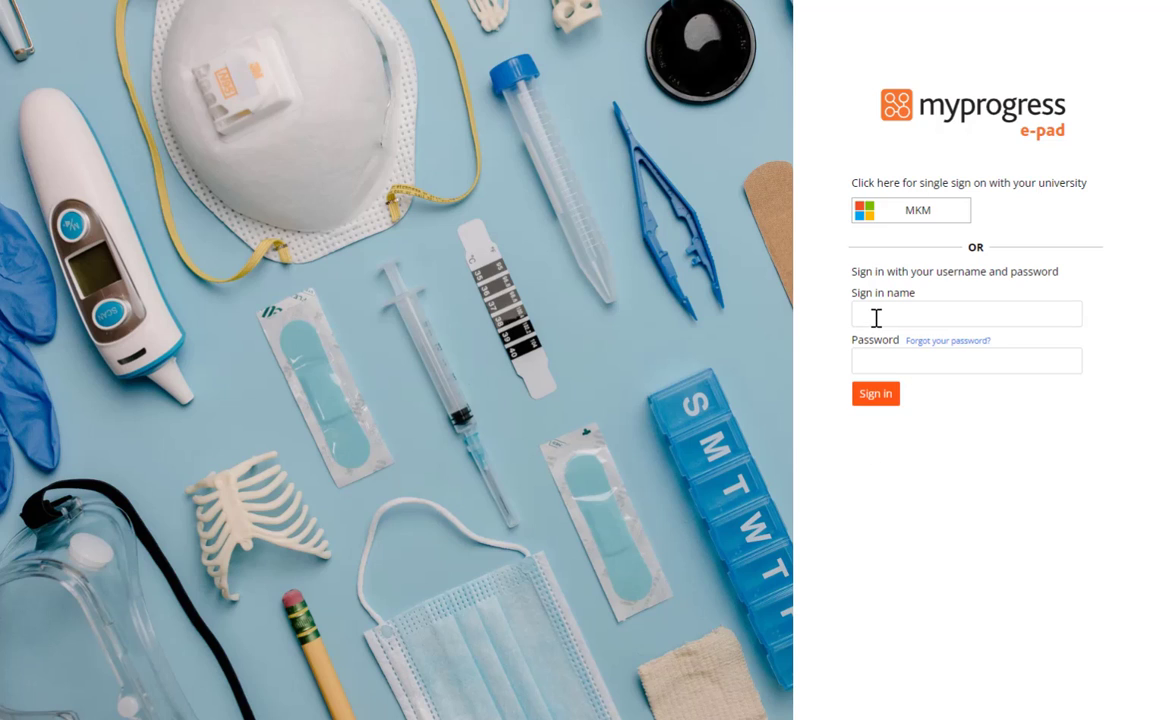
click(874, 393)
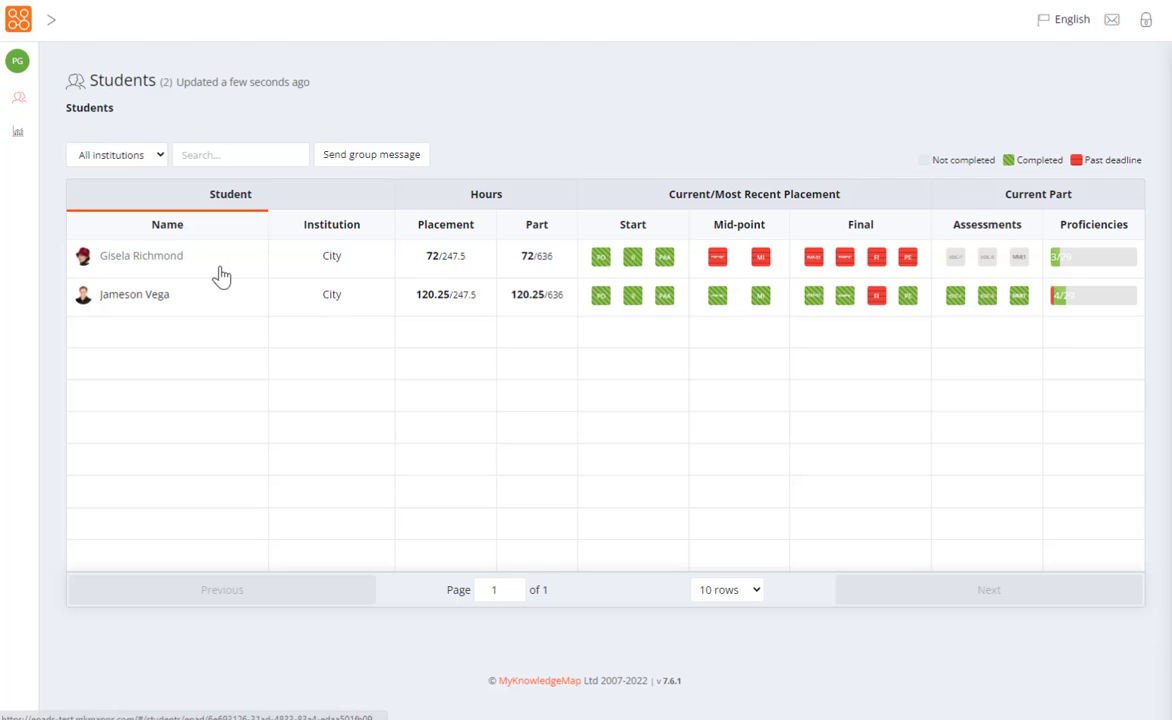
mouse_move(325, 360)
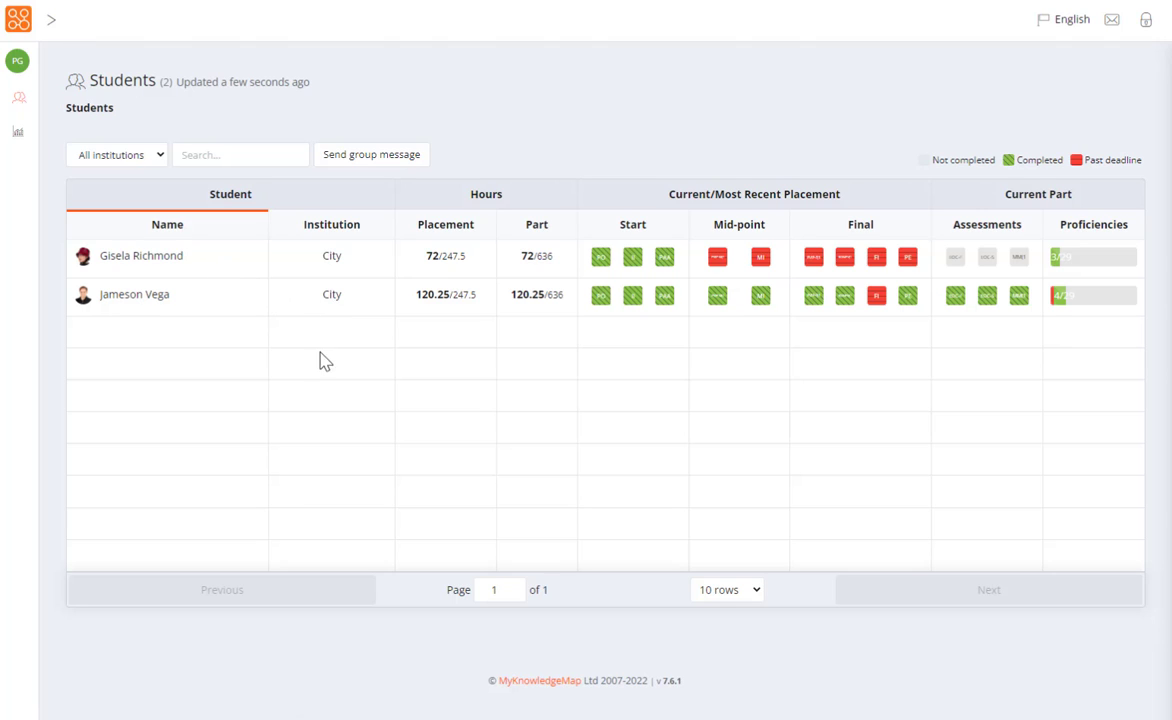
mouse_move(337, 378)
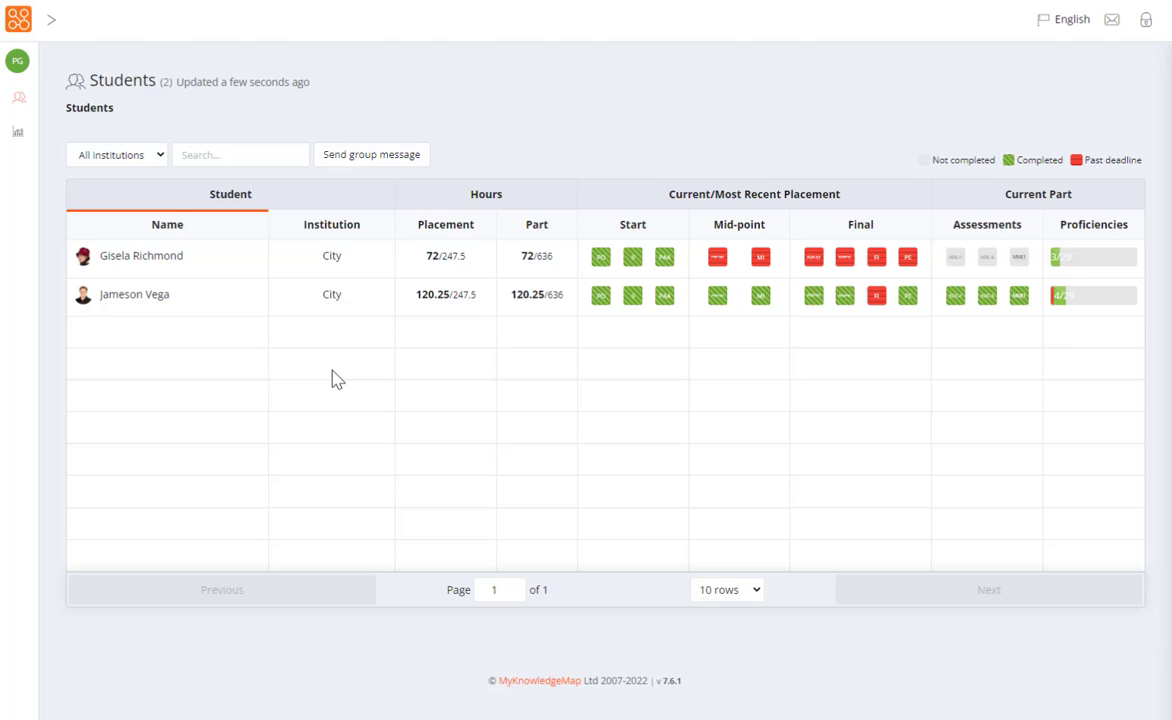
mouse_move(1008, 131)
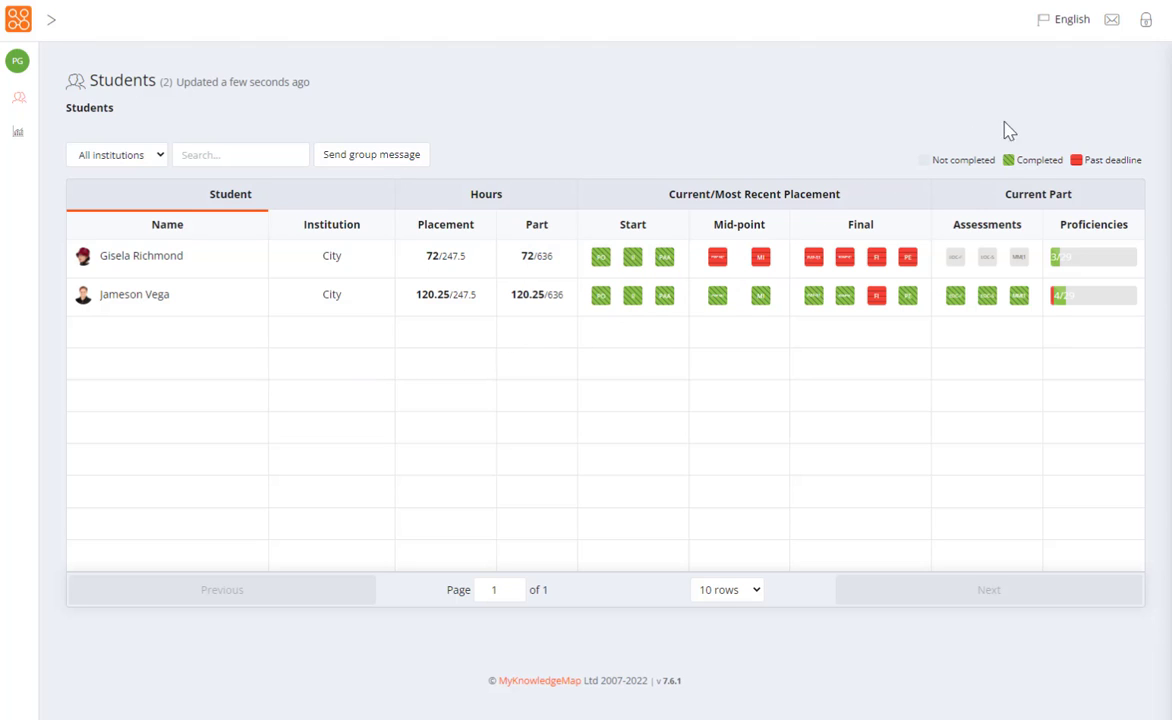